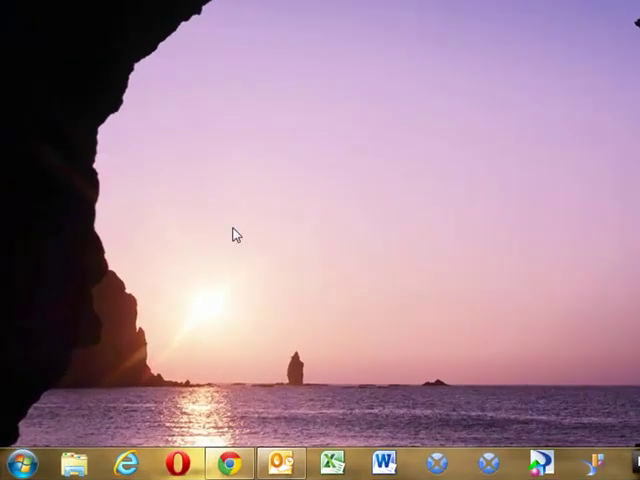
mouse_move(251, 279)
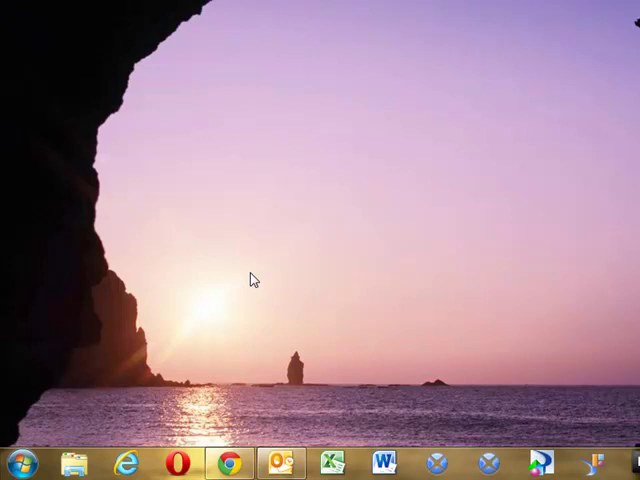
mouse_move(212, 317)
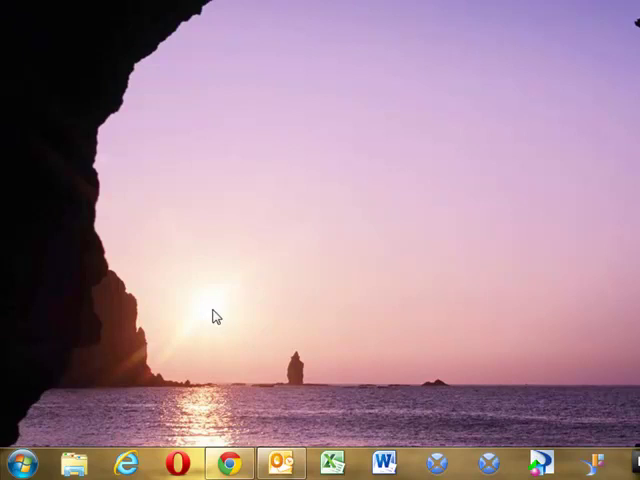
Step: Open the Start menu's installed programs to reach the SAP BusinessObjects BI platform Client tools
click(14, 460)
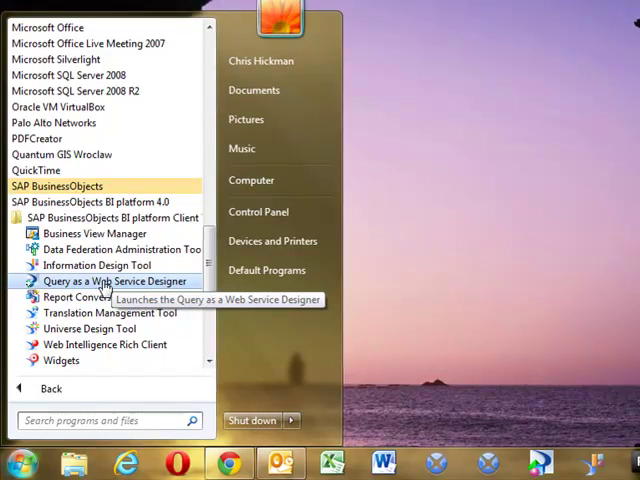
Step: Launch Query as a Web Service Designer and log in to host boe40
click(114, 281)
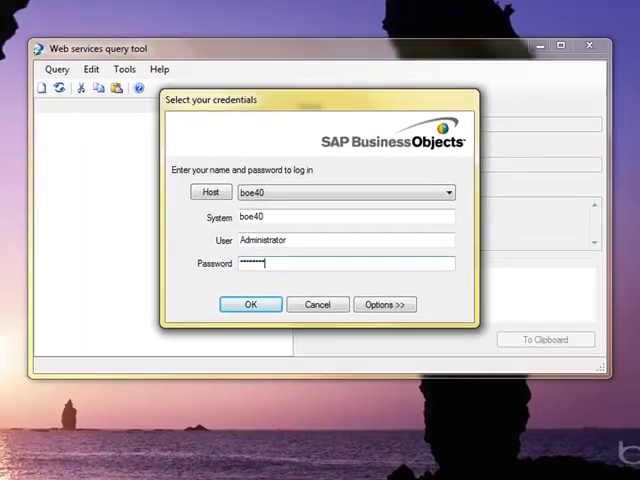
click(250, 304)
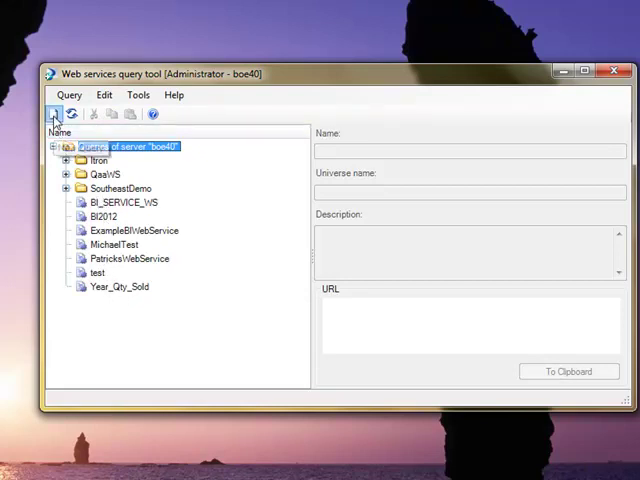
Step: Create a new web service query named 'eFashion' and continue to universe selection
click(54, 107)
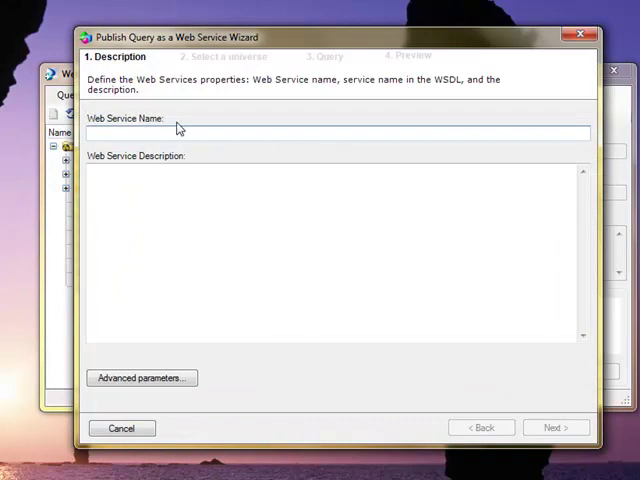
text(e)
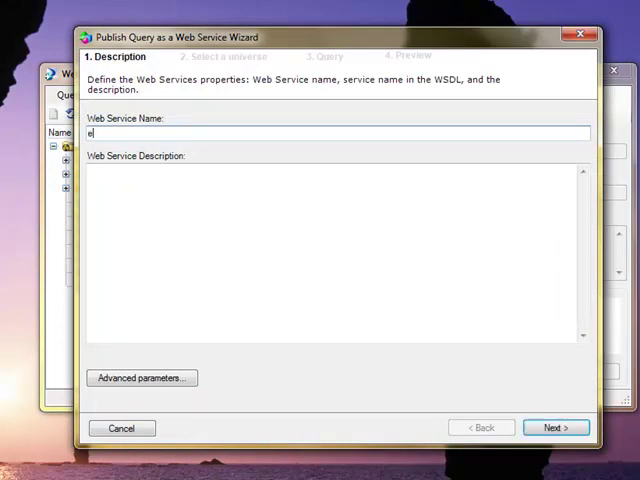
text(Fash)
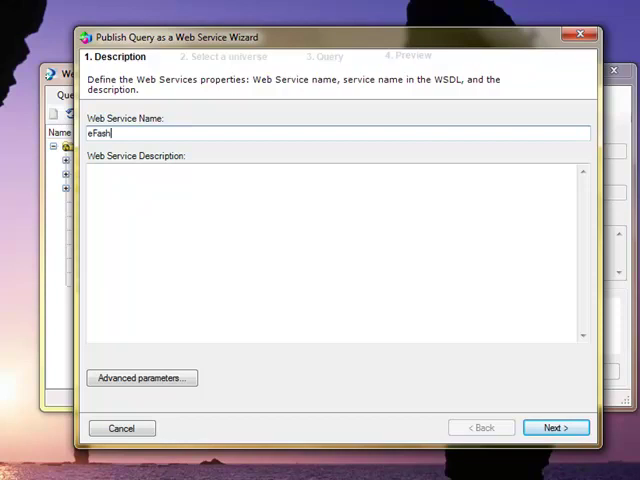
text(ion)
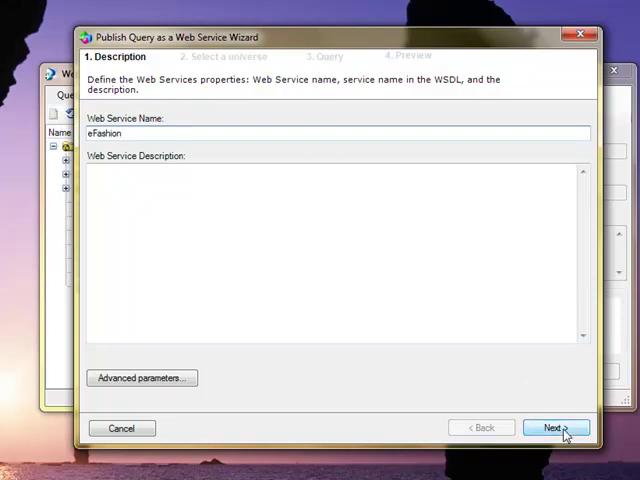
click(559, 426)
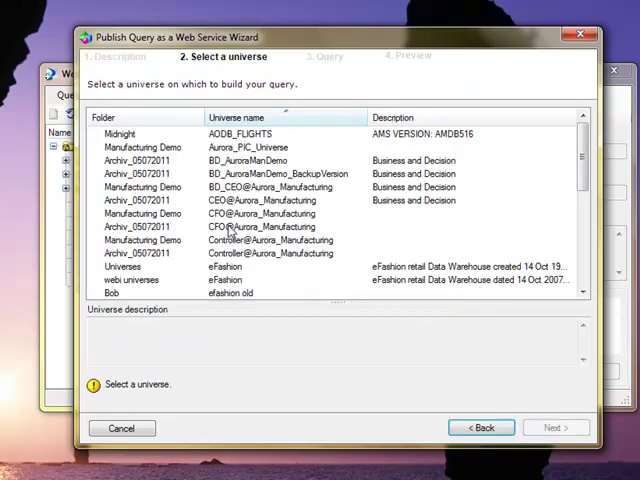
Step: Select the eFashion universe from the Universes folder and proceed to query building
click(225, 267)
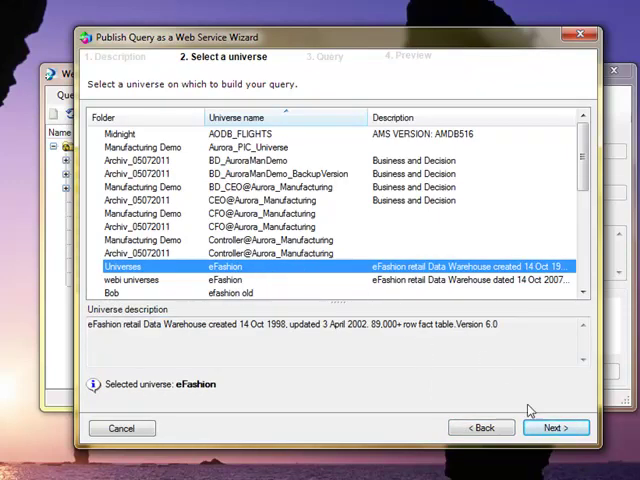
click(555, 427)
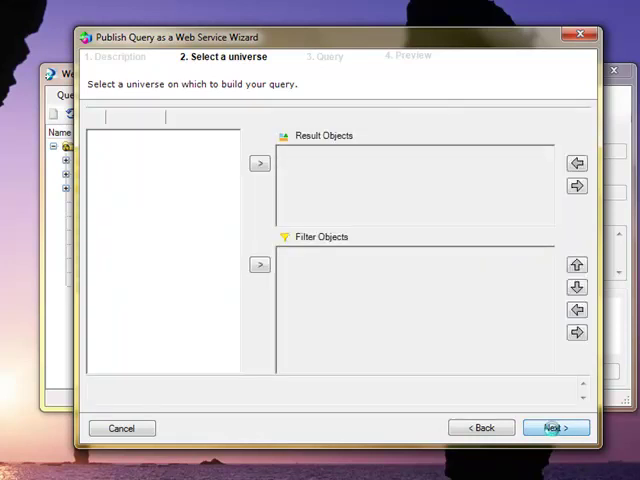
Step: Add Year and Sales revenue to the Result Objects and preview the query
click(550, 427)
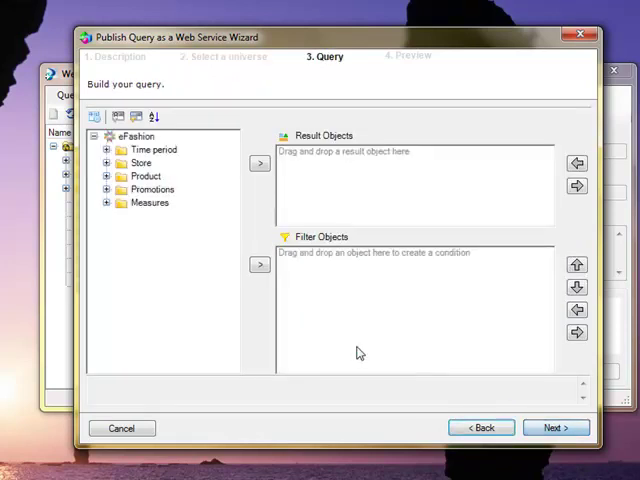
click(106, 149)
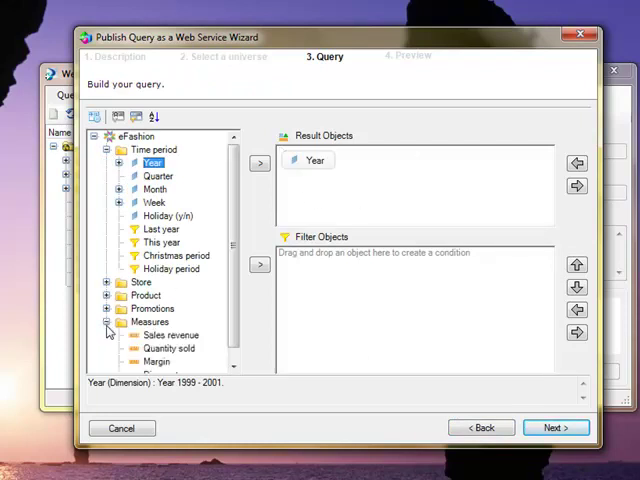
double_click(170, 335)
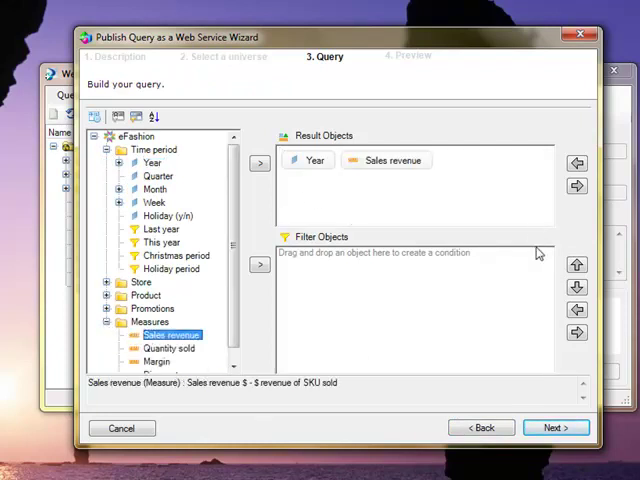
click(555, 426)
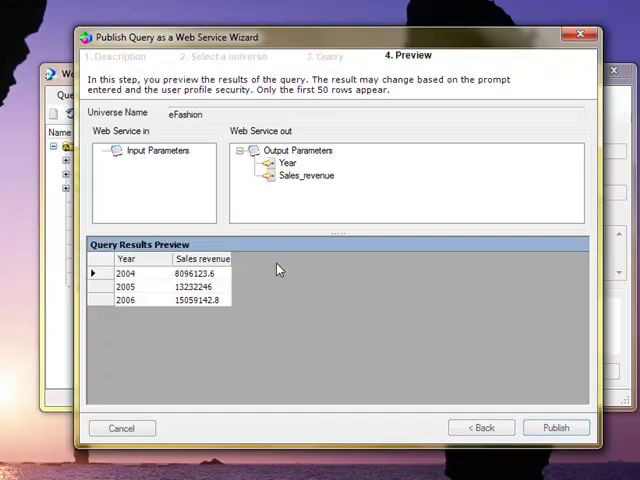
mouse_move(150, 152)
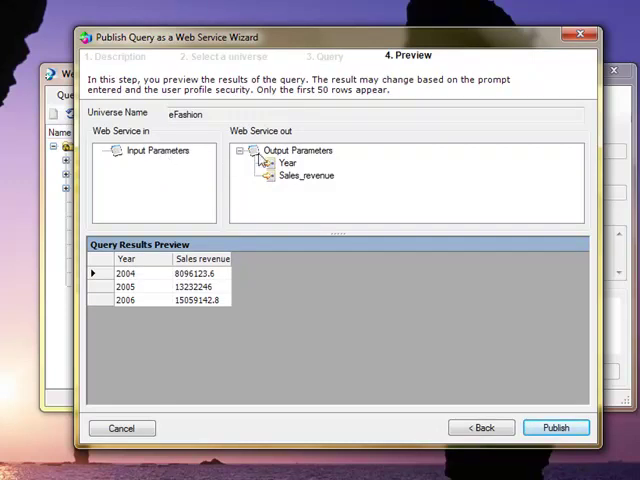
mouse_move(295, 176)
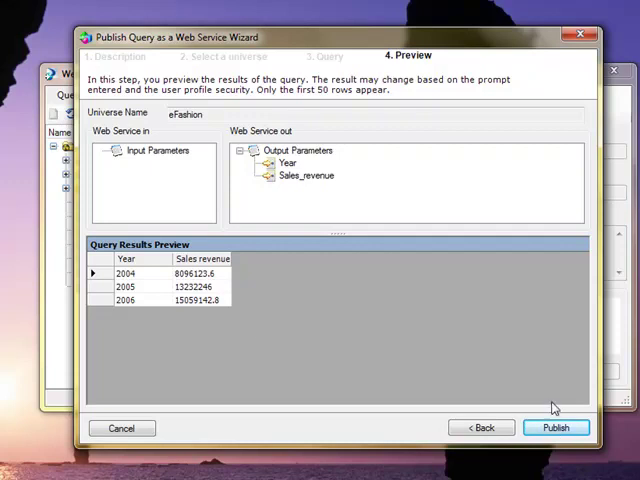
click(556, 427)
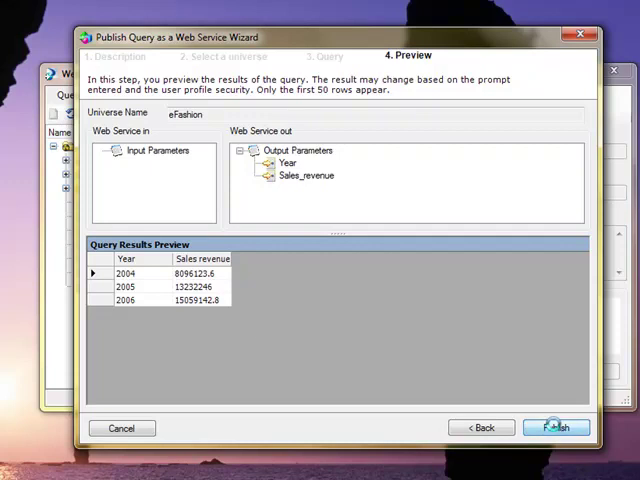
Step: Finish publishing the eFashion web service and switch to Dashboard Design
click(561, 424)
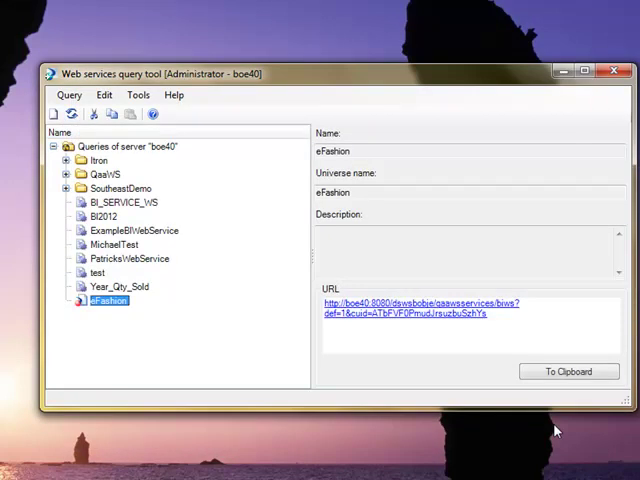
mouse_move(107, 305)
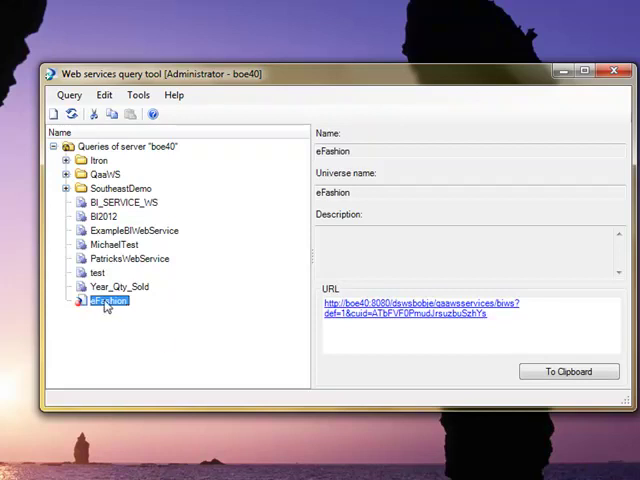
mouse_move(118, 309)
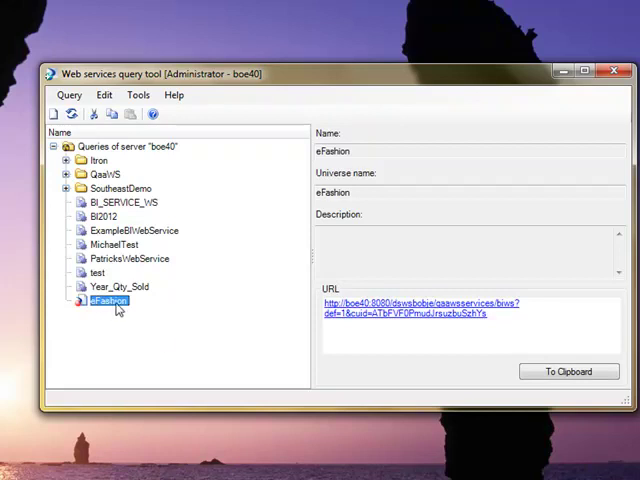
mouse_move(437, 330)
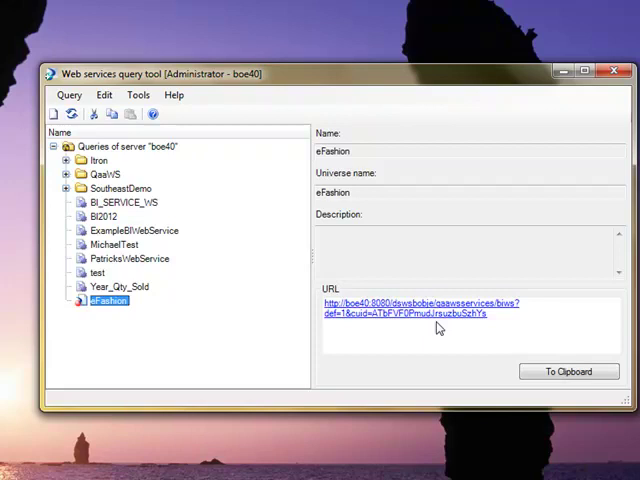
mouse_move(440, 315)
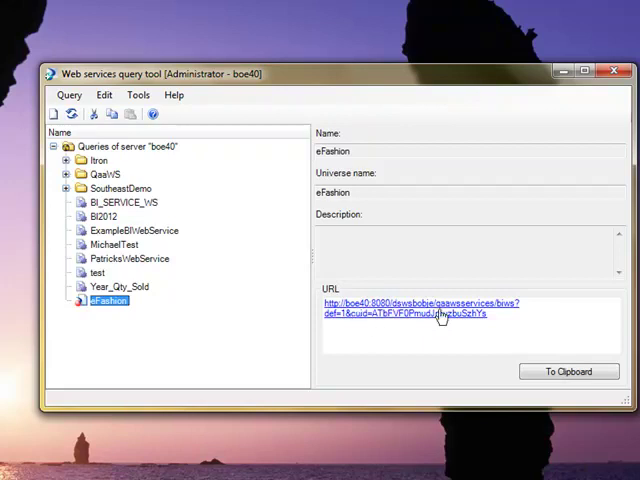
mouse_move(507, 373)
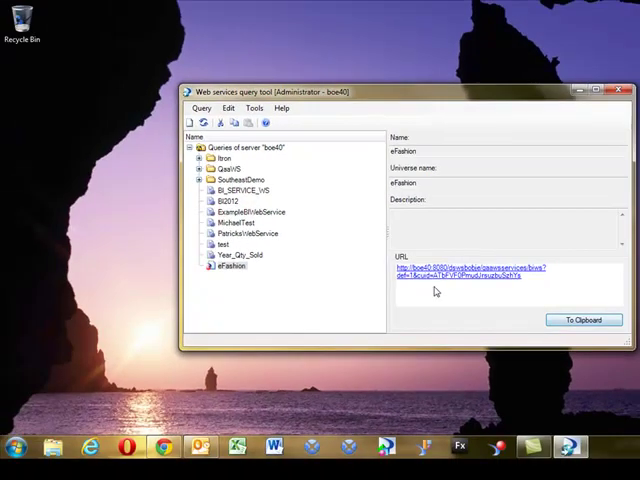
click(621, 89)
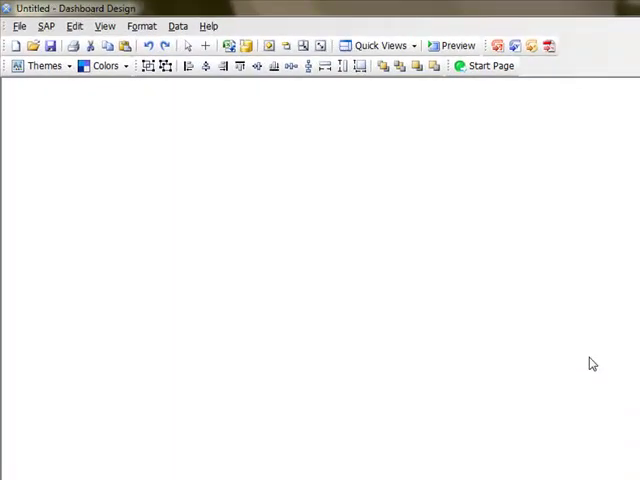
Step: Close the Start Page for a blank model and open the Data Manager
click(486, 65)
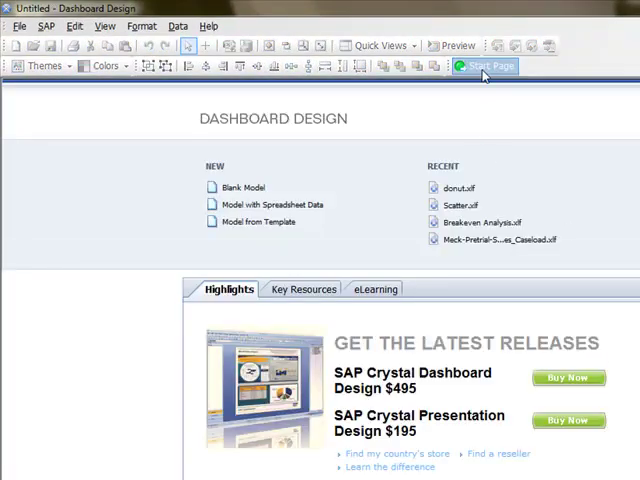
mouse_move(493, 69)
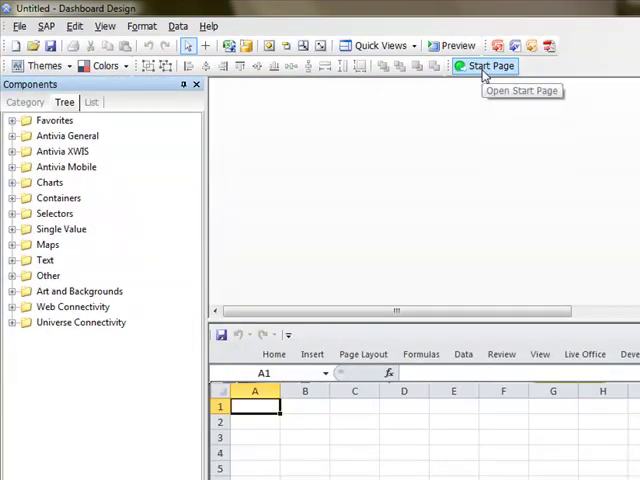
mouse_move(212, 90)
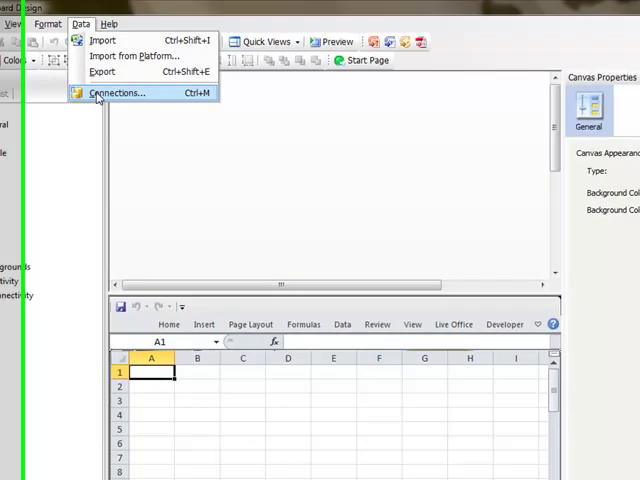
click(113, 92)
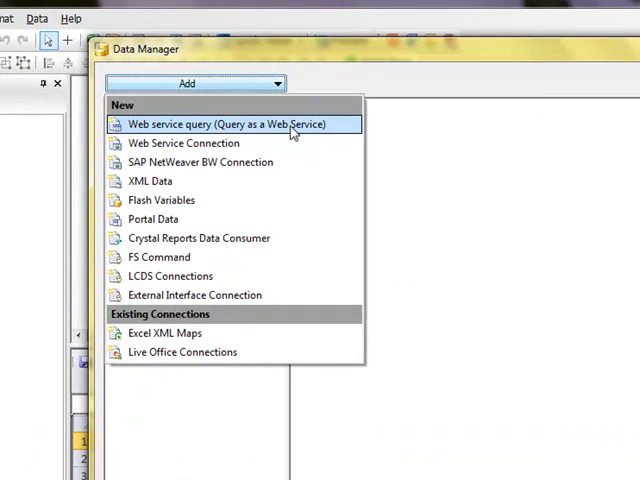
Step: Add a Web service query (QaaWS) connection and import its WSDL URL
click(235, 124)
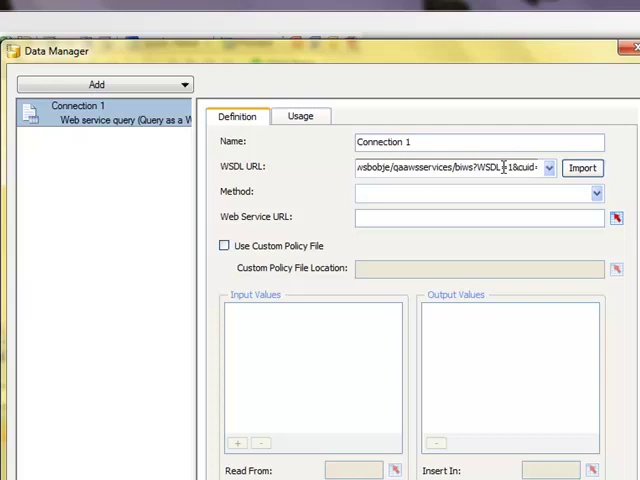
click(582, 167)
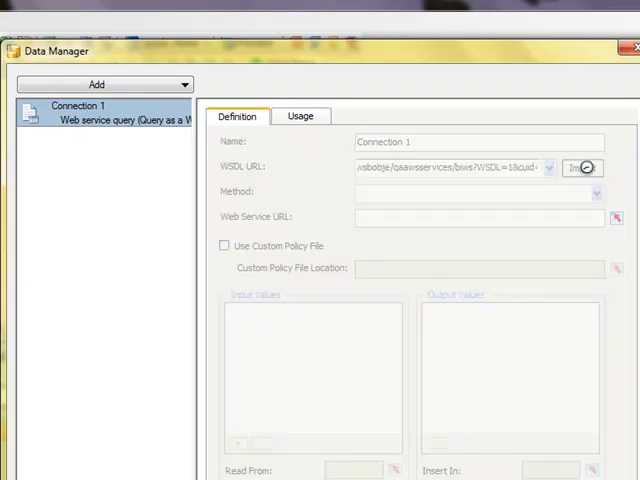
click(582, 167)
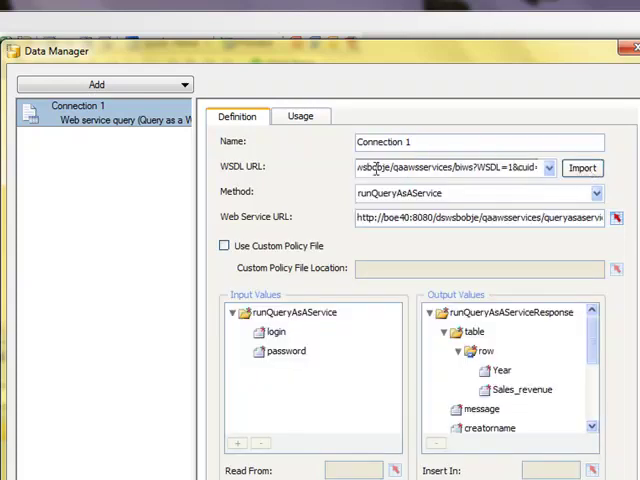
Step: Choose runQueryAsAService as the method and inspect the login input value
click(592, 192)
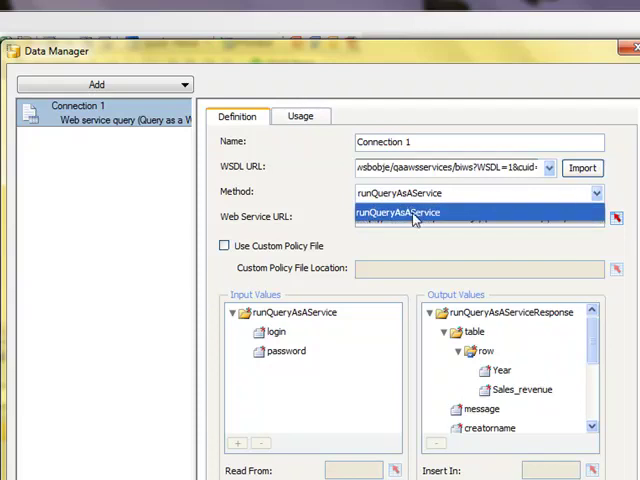
mouse_move(393, 218)
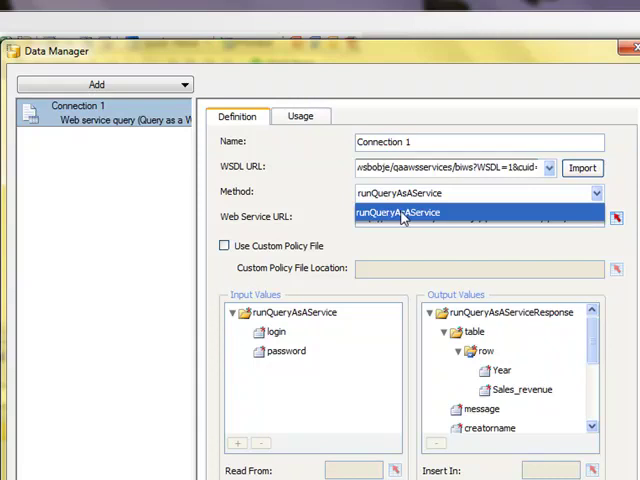
click(402, 212)
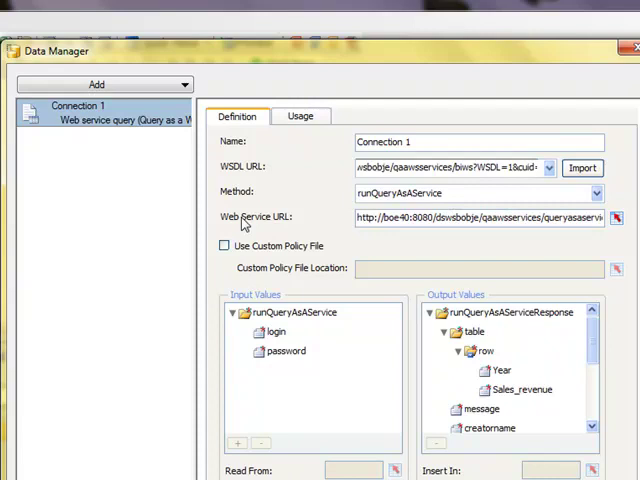
mouse_move(383, 205)
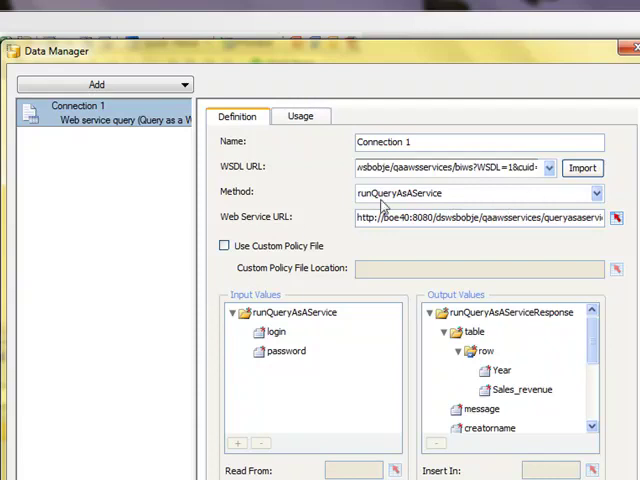
mouse_move(428, 265)
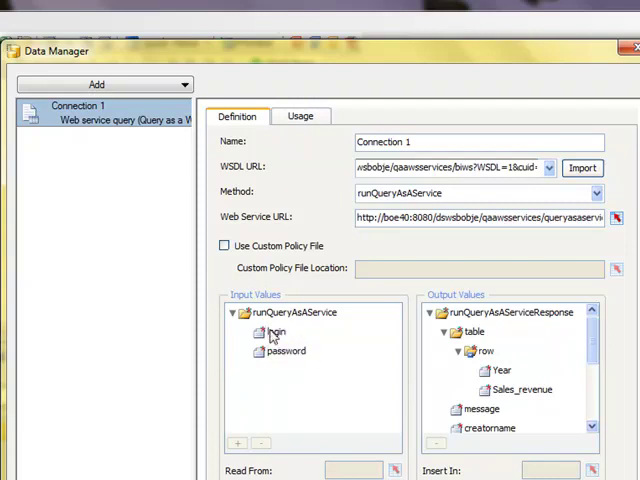
click(286, 351)
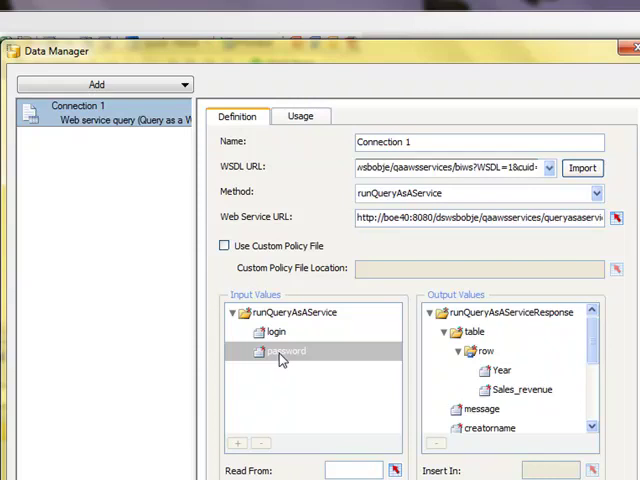
mouse_move(407, 375)
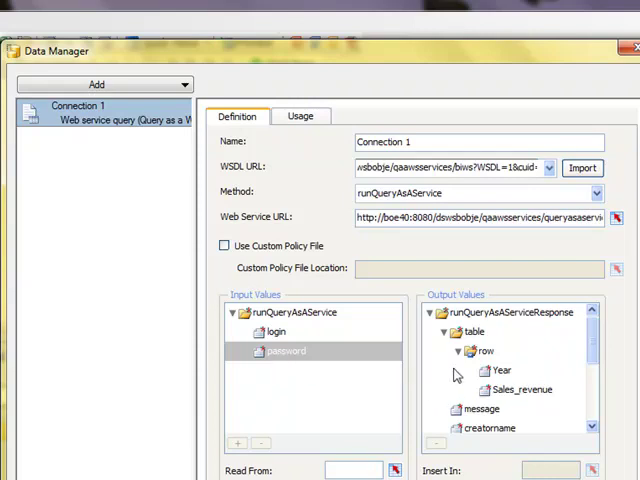
Step: Map the Year/Sales_revenue output values into range Sheet1!$A$1:$B$3
click(486, 351)
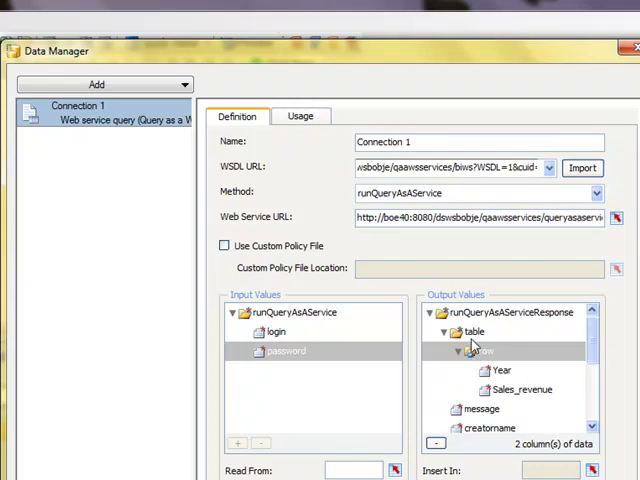
mouse_move(494, 330)
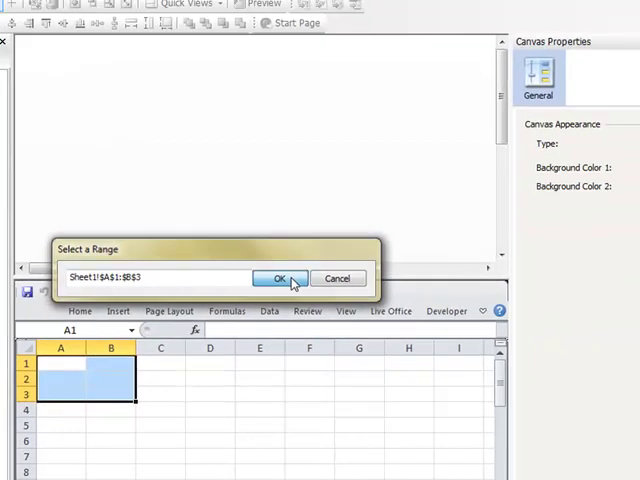
click(280, 278)
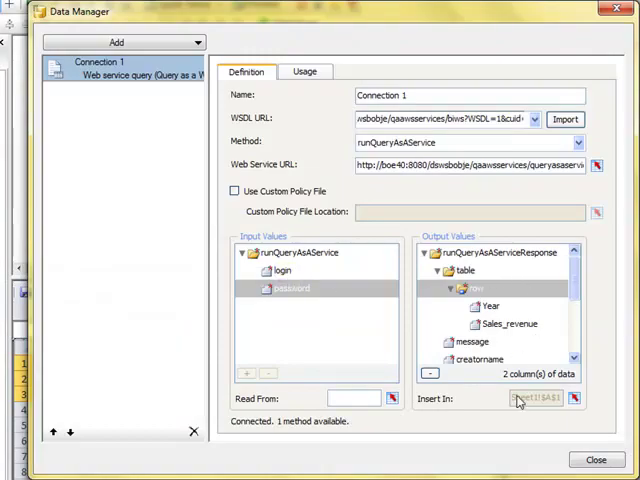
scroll(down, 3)
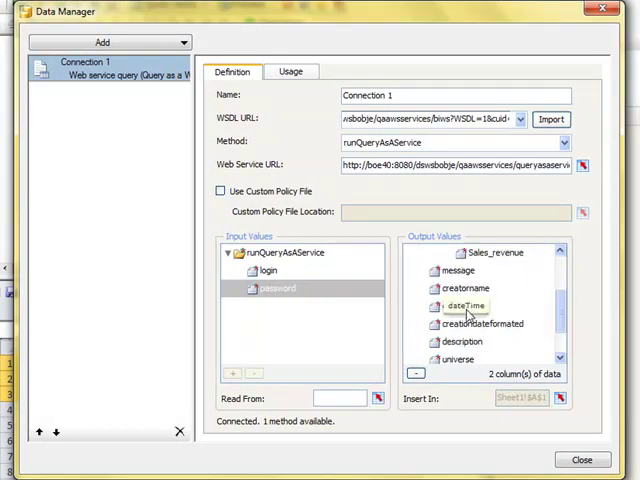
scroll(down, 3)
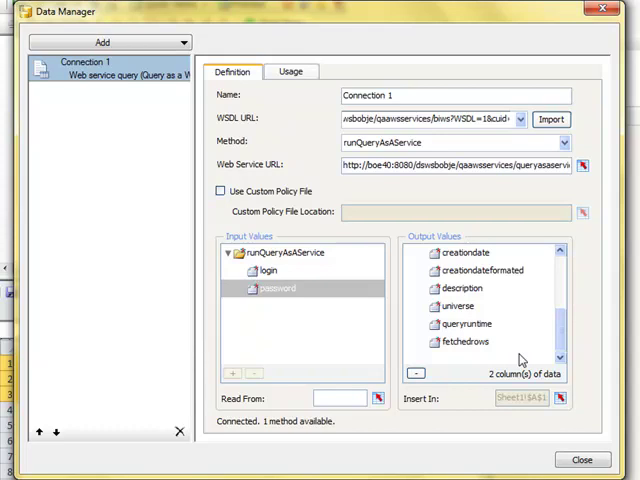
mouse_move(446, 413)
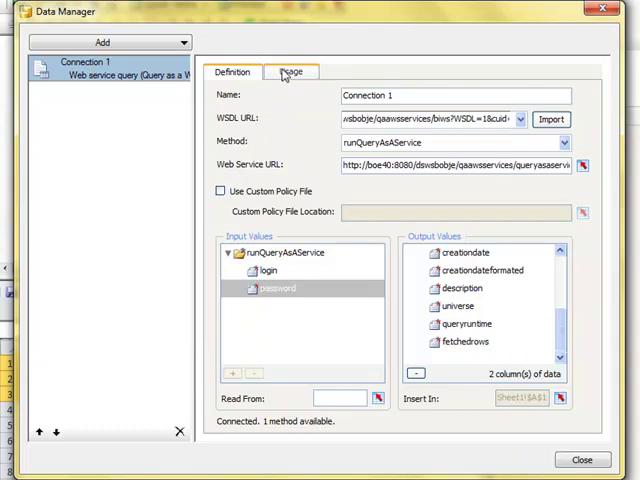
Step: Enable Refresh Before Components Are Loaded on the Usage tab, then close Data Manager
click(290, 70)
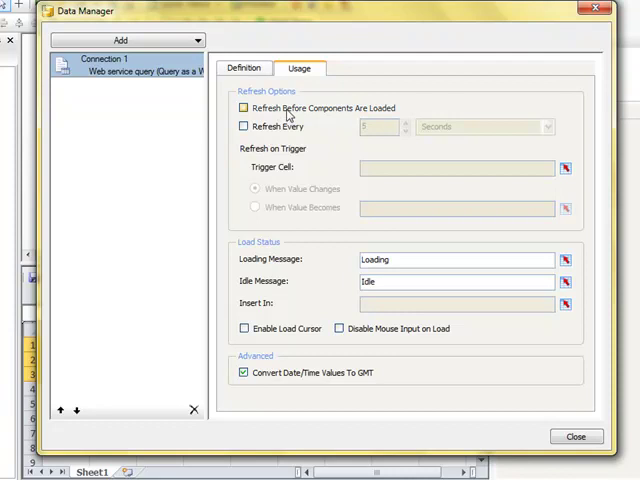
click(243, 108)
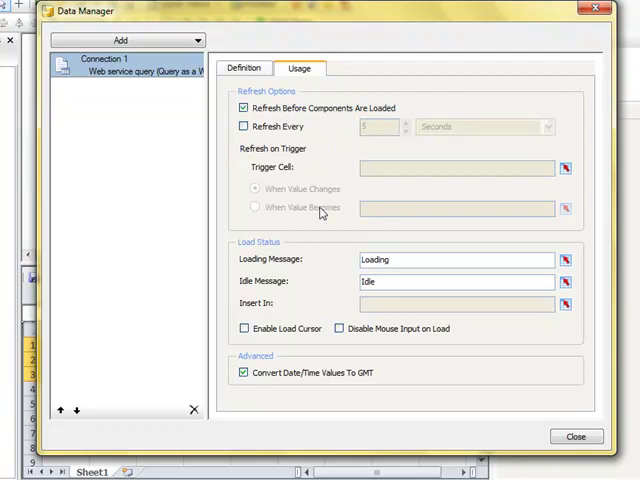
click(574, 436)
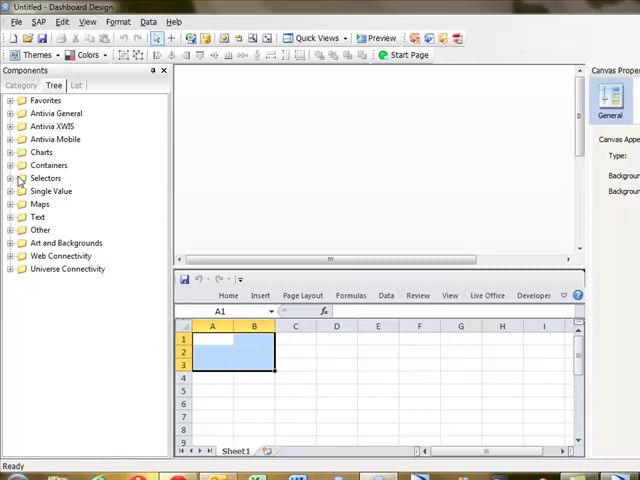
Step: Add a Spreadsheet Table selector to the canvas bound to Sheet1!$A$1:$B$3
click(10, 178)
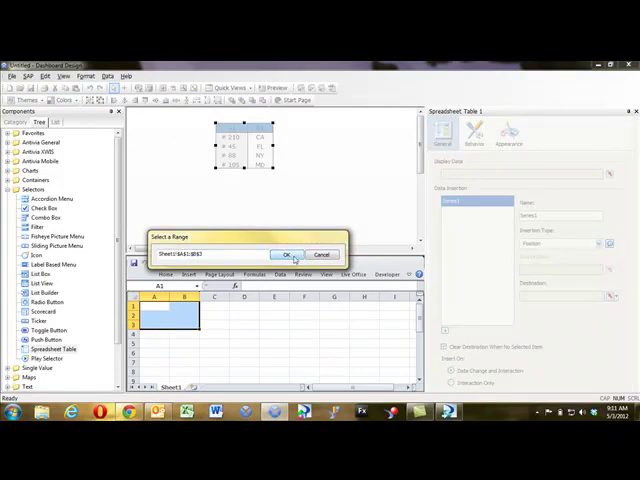
click(284, 254)
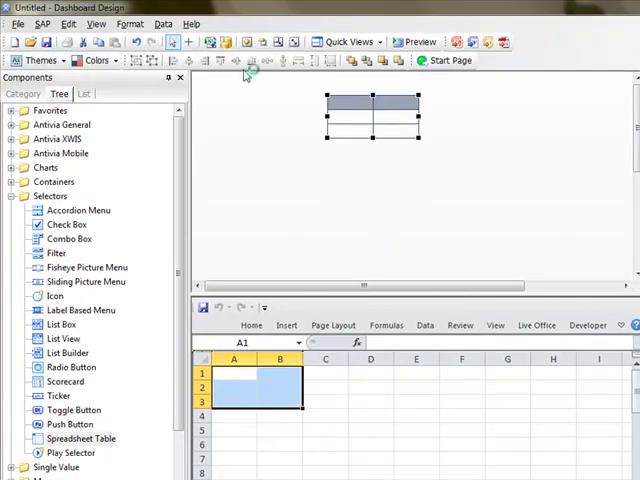
mouse_move(293, 42)
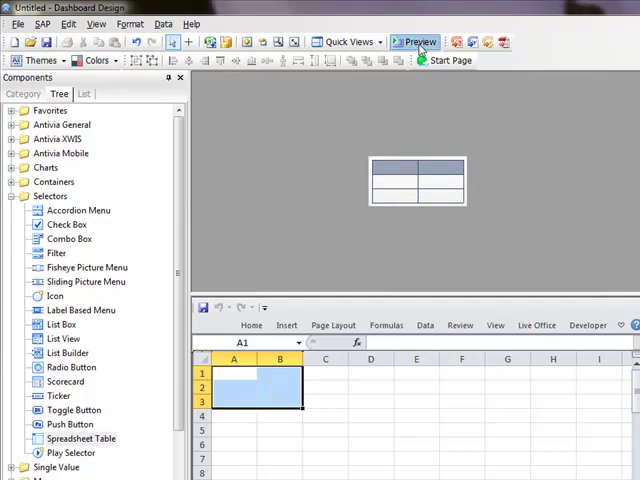
Step: Start the dashboard preview
click(415, 41)
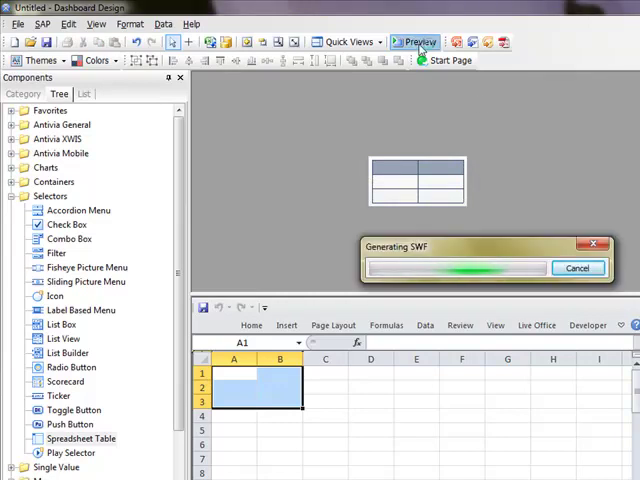
click(414, 40)
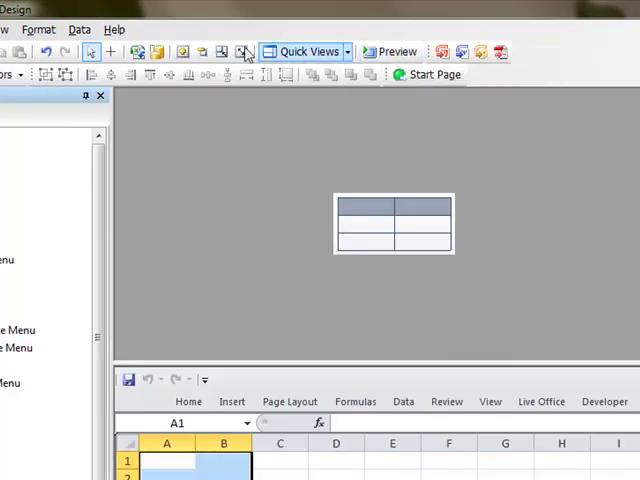
click(395, 51)
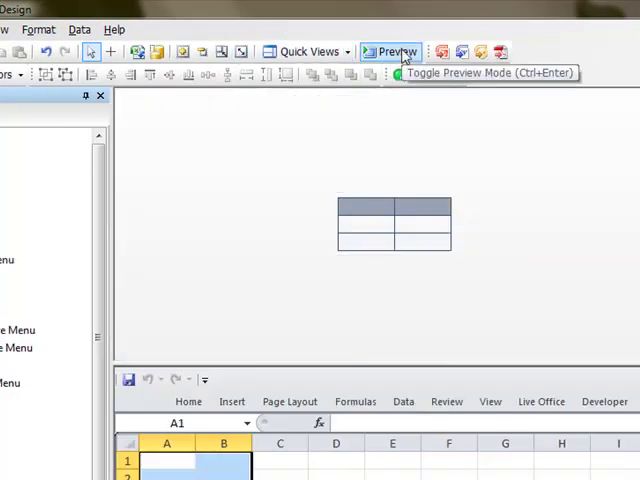
click(394, 50)
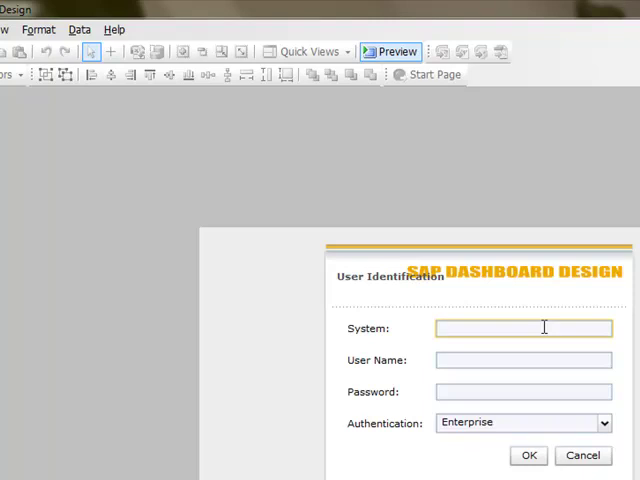
Step: Log in to system boe40 as Administrator so the preview loads live data
text(boe40)
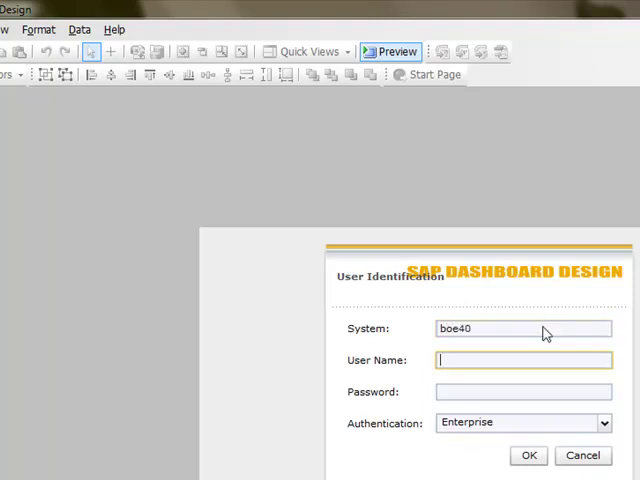
text(Administrator)
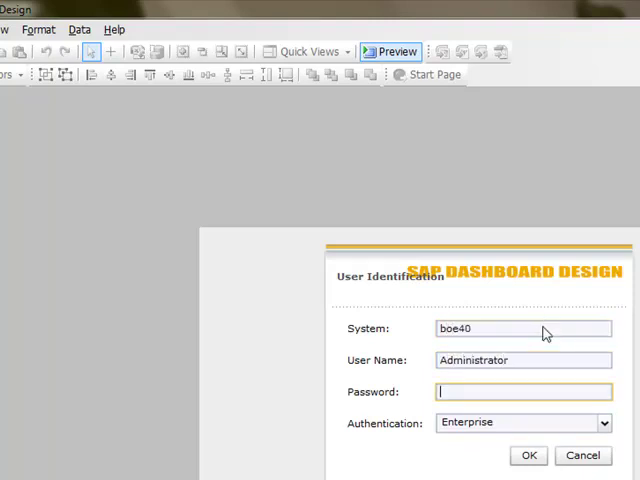
text(******)
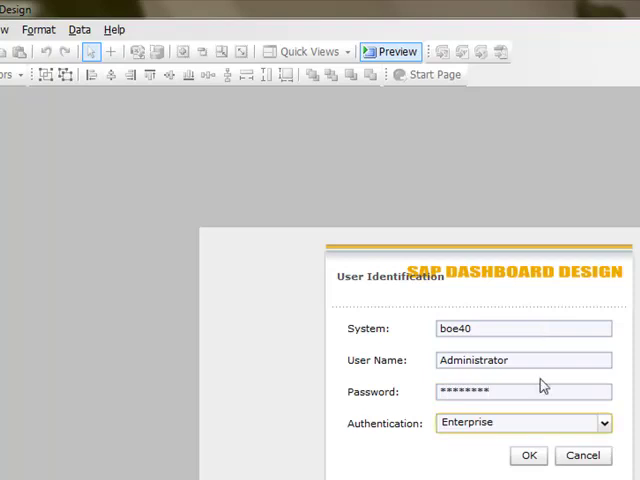
click(531, 455)
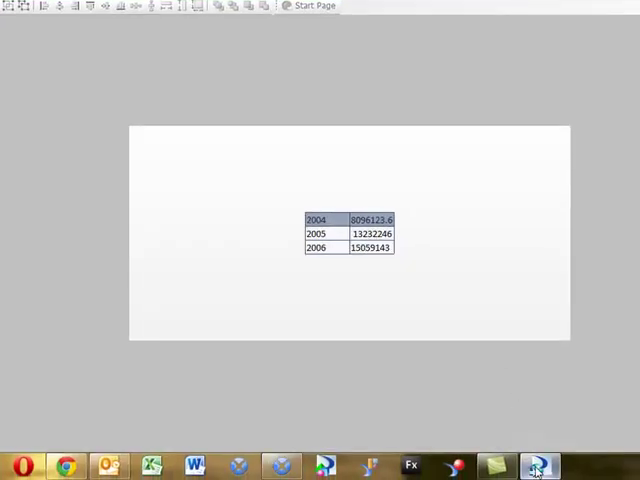
right_click(158, 256)
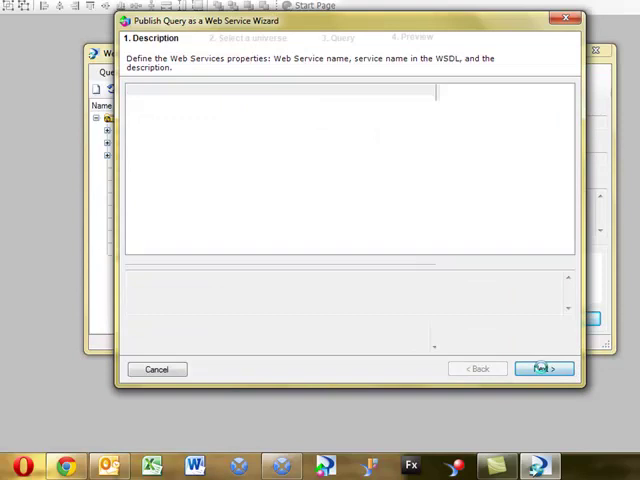
click(544, 366)
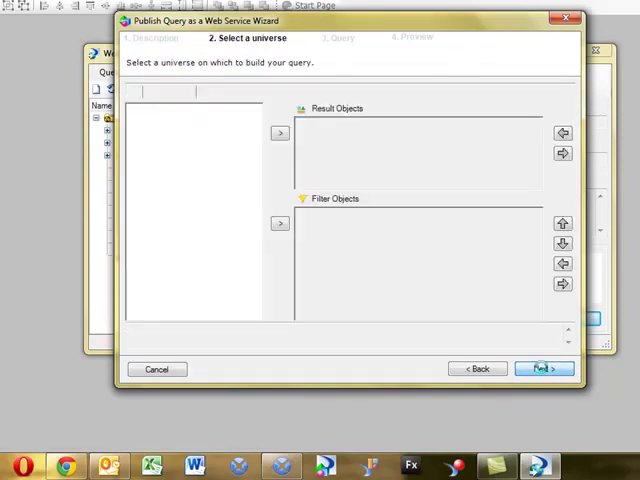
click(545, 368)
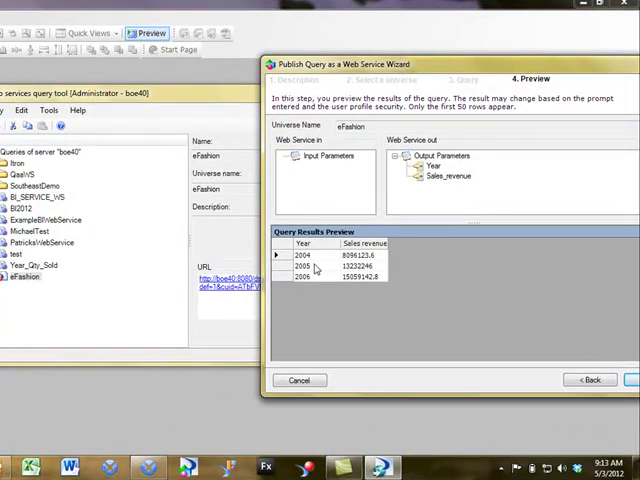
mouse_move(311, 280)
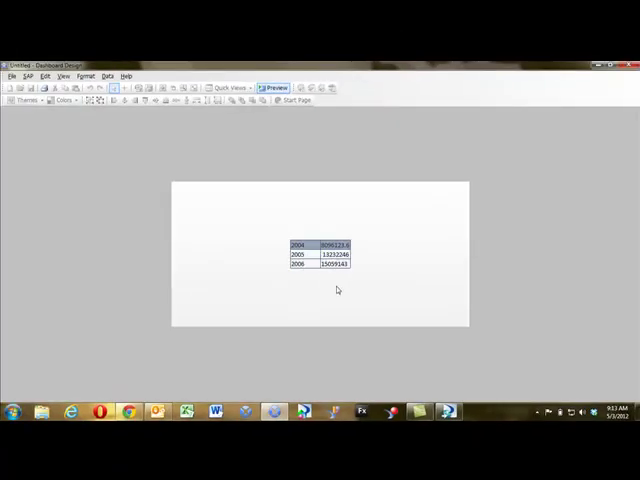
mouse_move(390, 290)
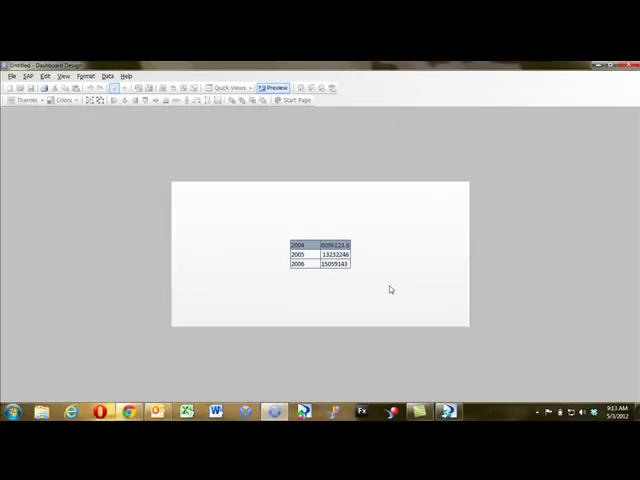